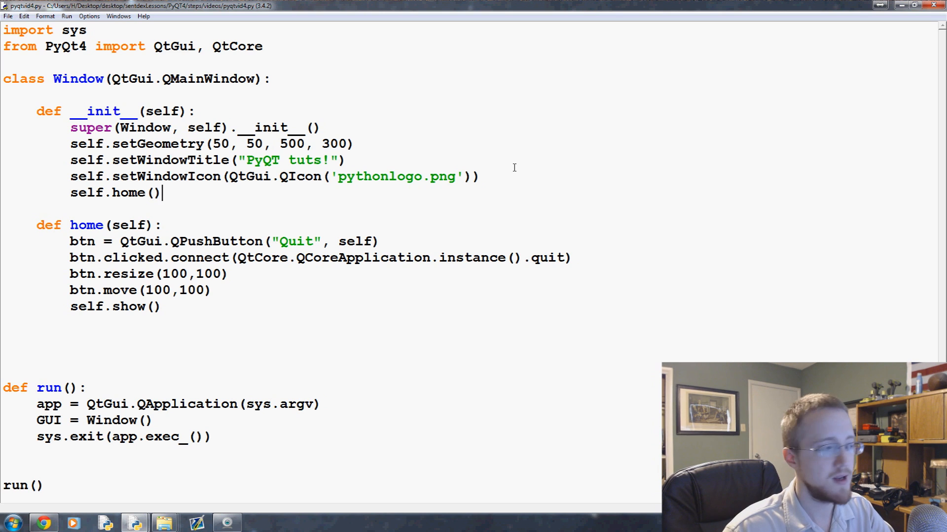
mouse_move(315, 288)
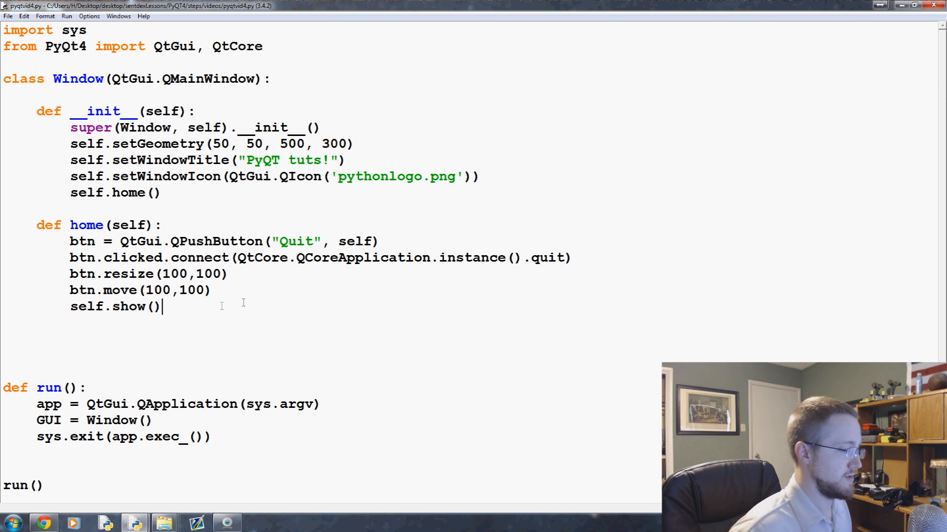
Add a blank line after self.show() to make room for a new method
key(enter)
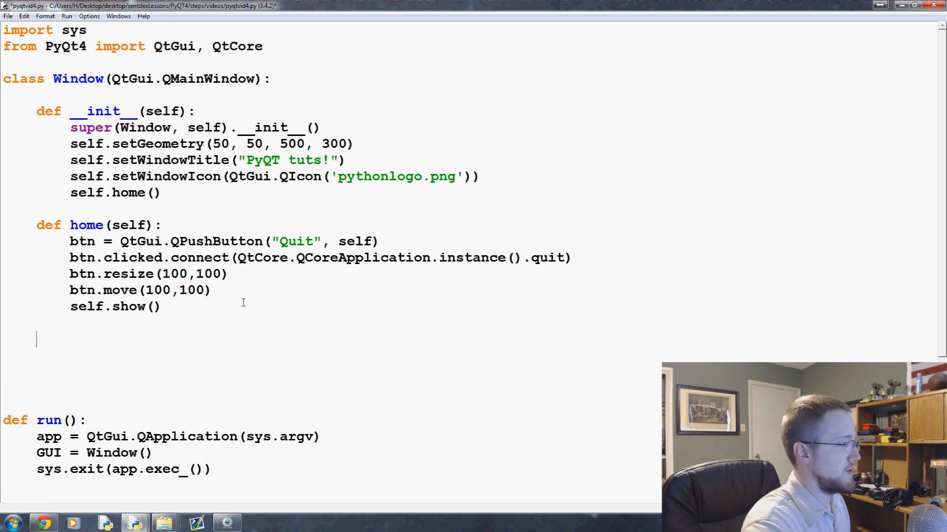
mouse_move(124, 215)
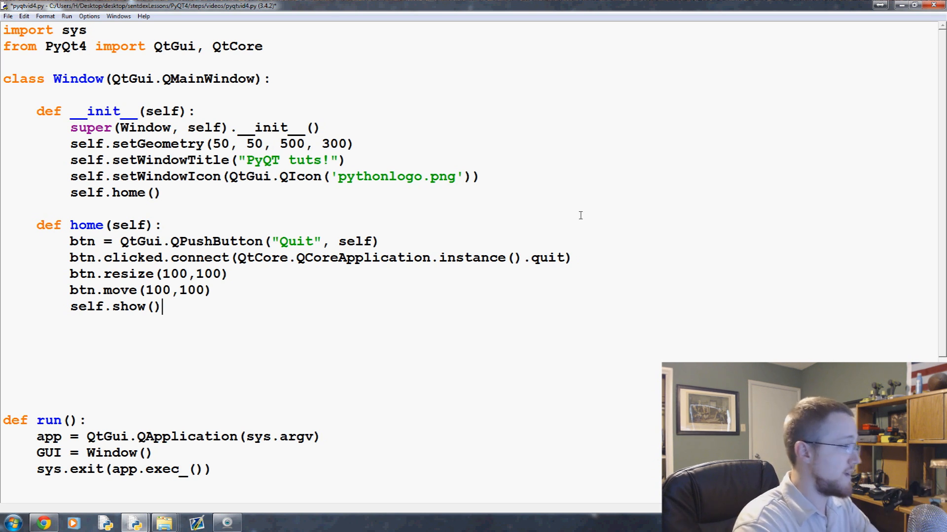
Write def close_application(self): with a print statement and sys.exit() in its body
text(d)
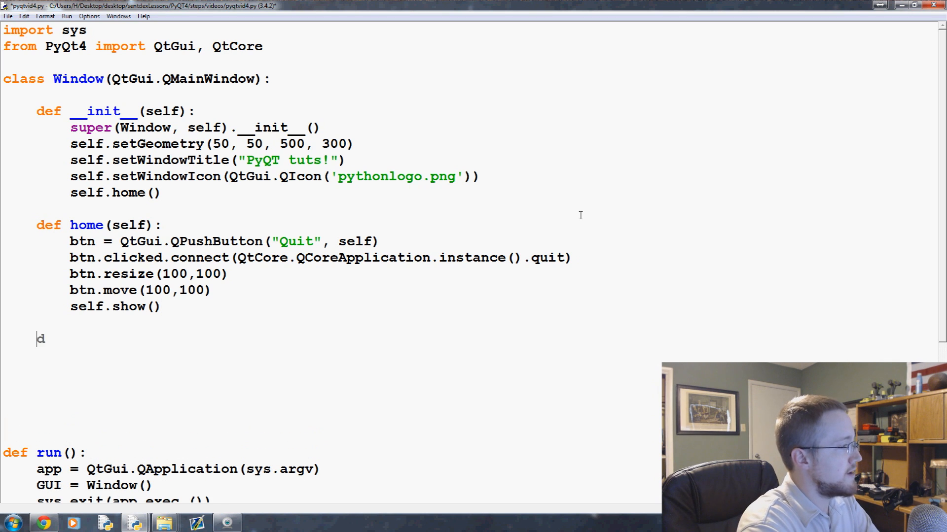
text(ef)
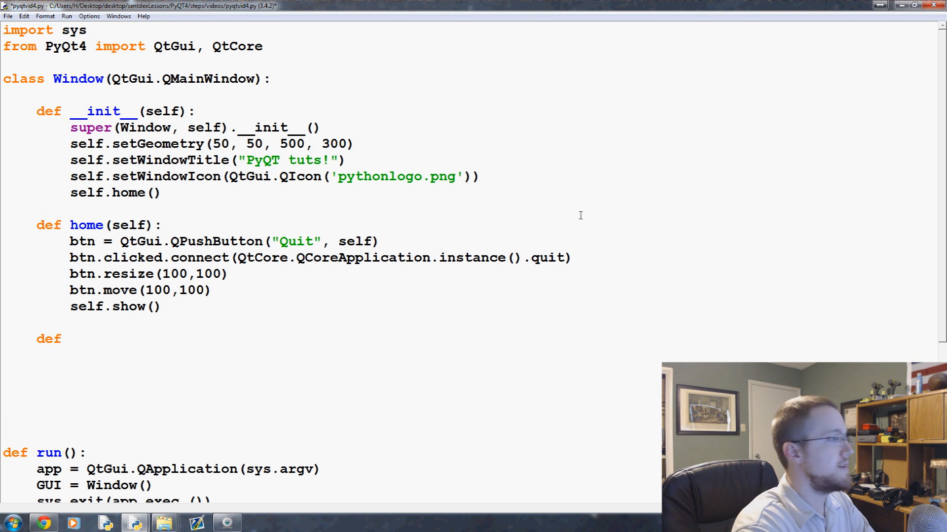
text(close_application()
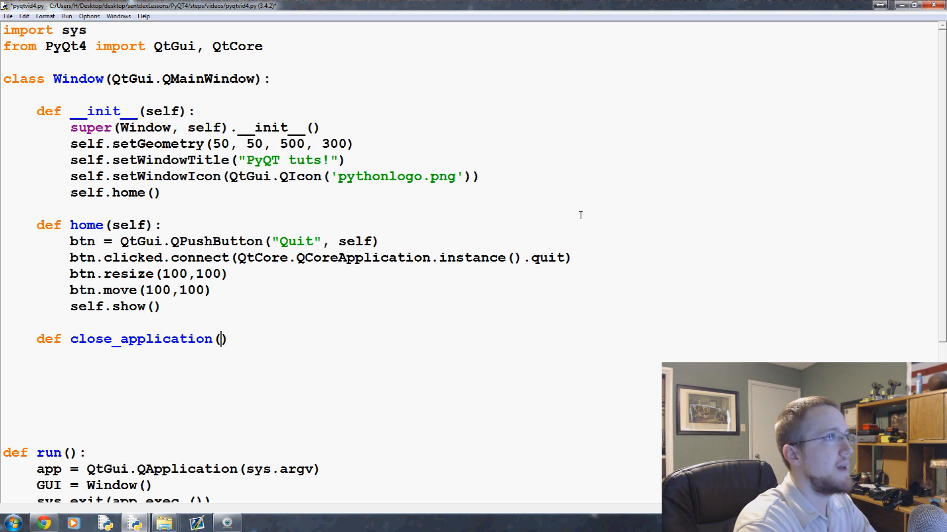
text(self):)
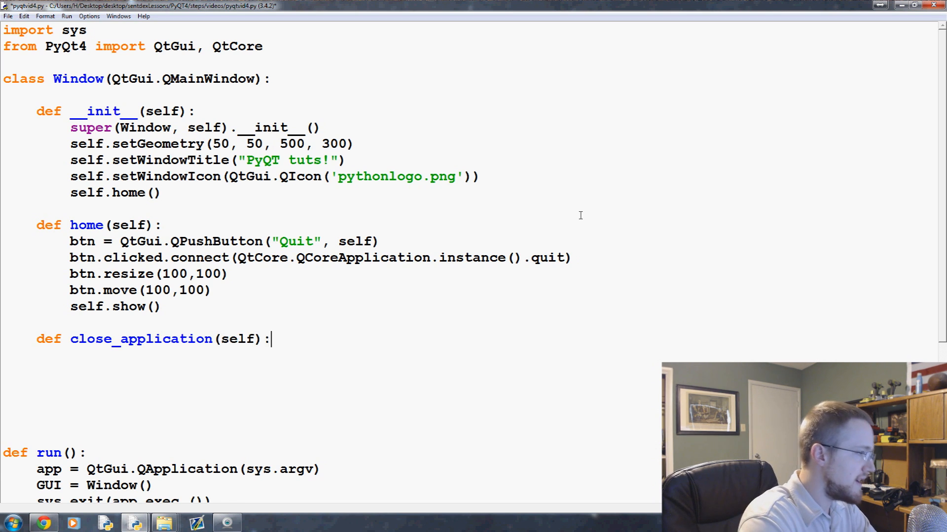
text(print())
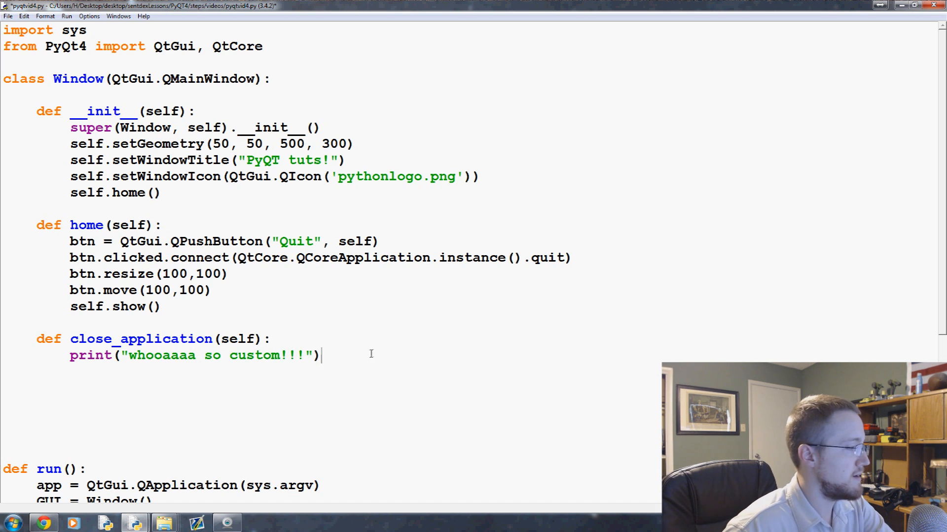
text(sy)
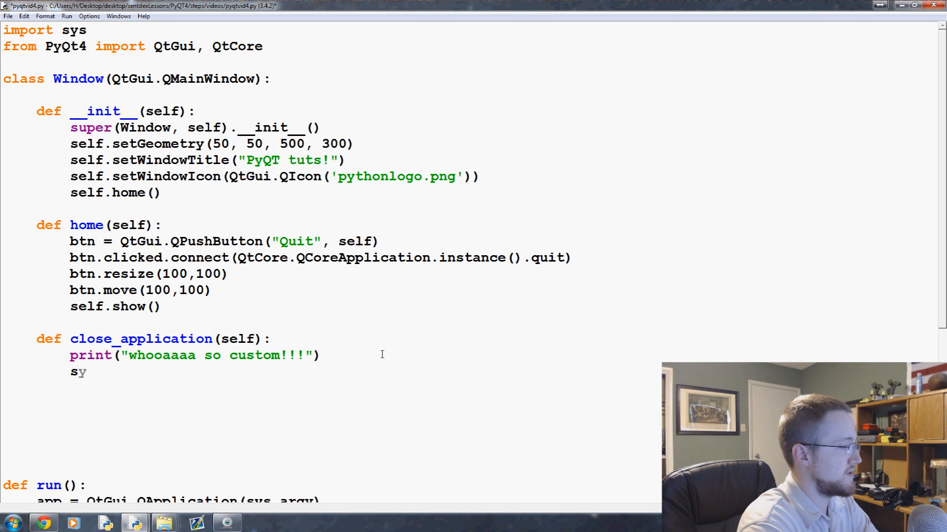
text(s.exit())
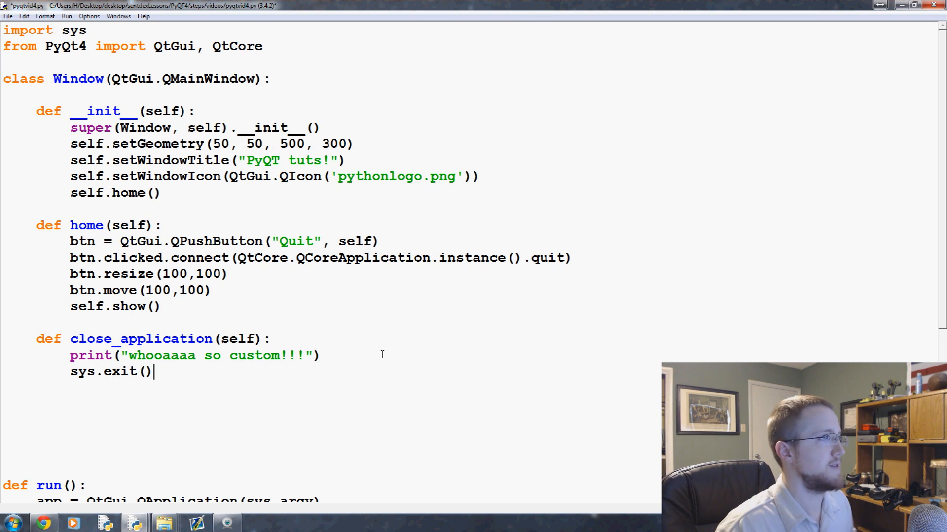
mouse_move(223, 310)
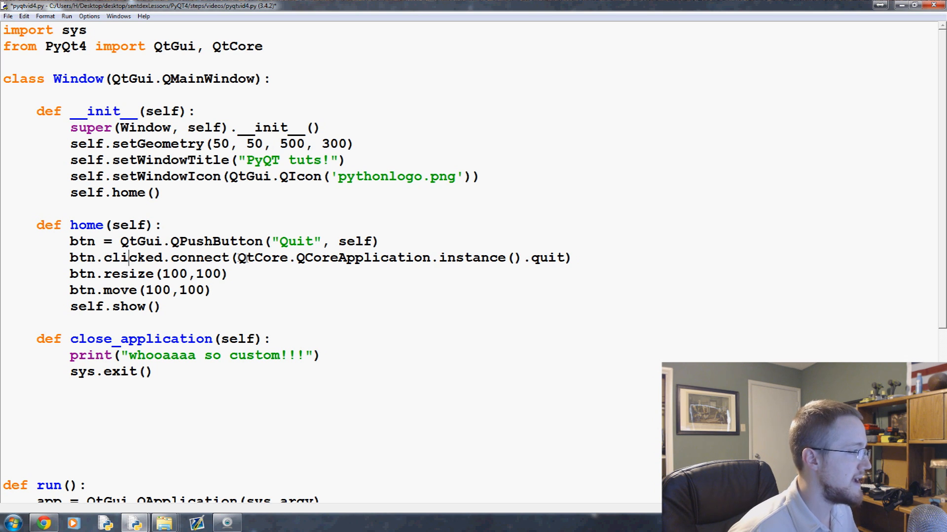
Replace the QCoreApplication quit call in connect() with self.close_application
drag(239, 258, 564, 257)
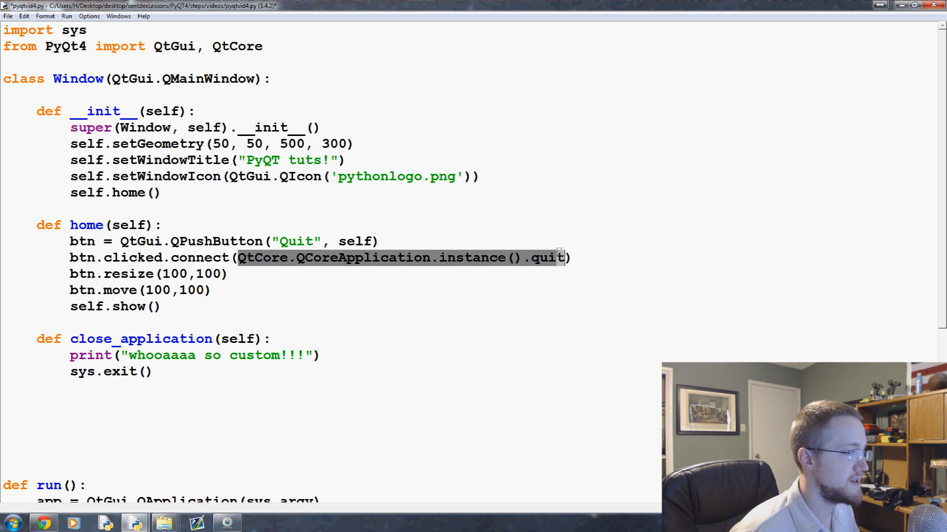
key(Delete)
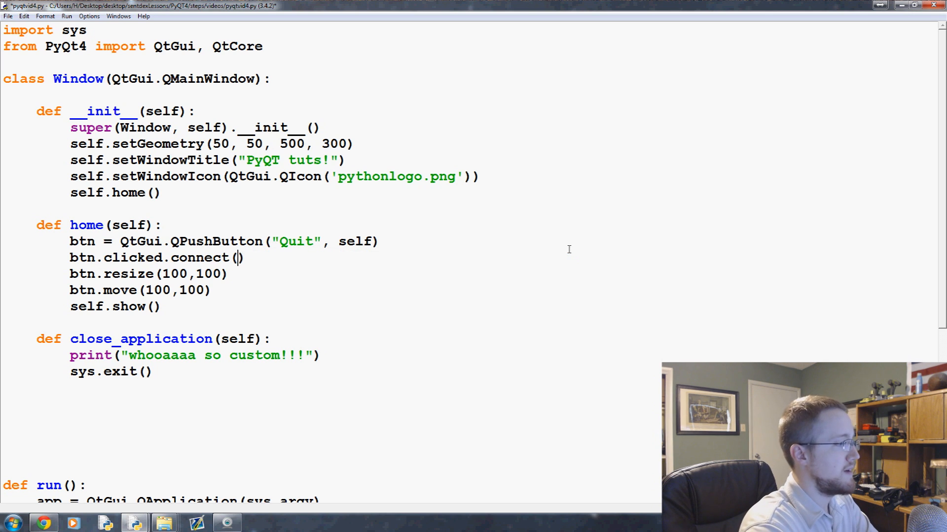
text(self.close_)
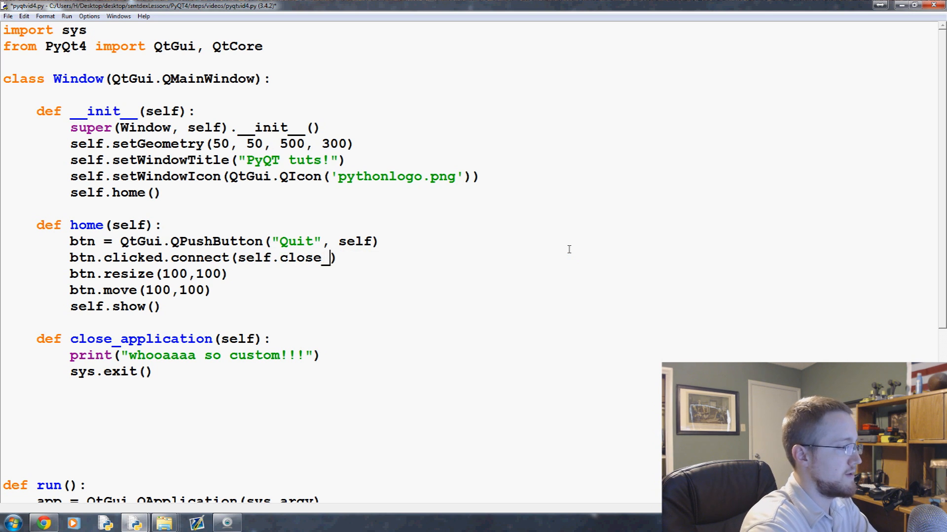
text(application)
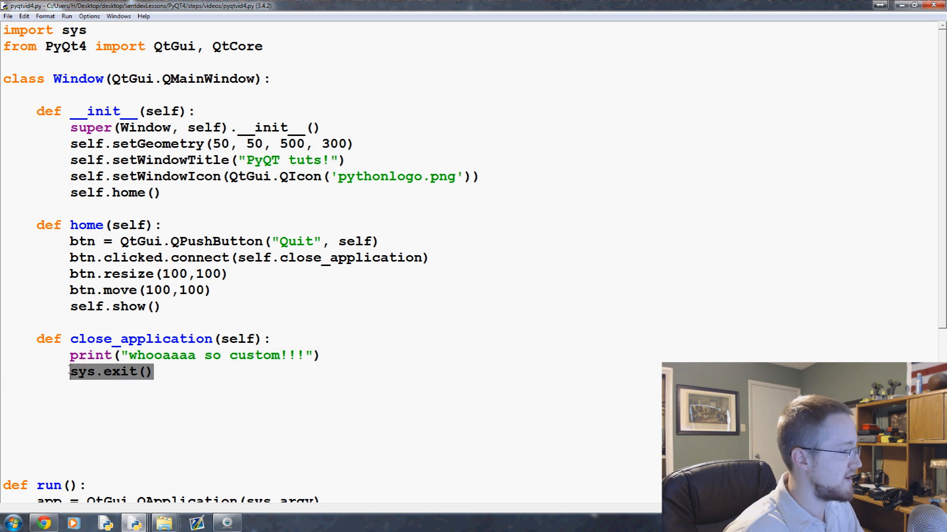
Have close_application call self.setWindowTitle("PyQT tuts!!!!!") in place of sys.exit()
text(self.setWindowTitle("PyQT tuts!"))
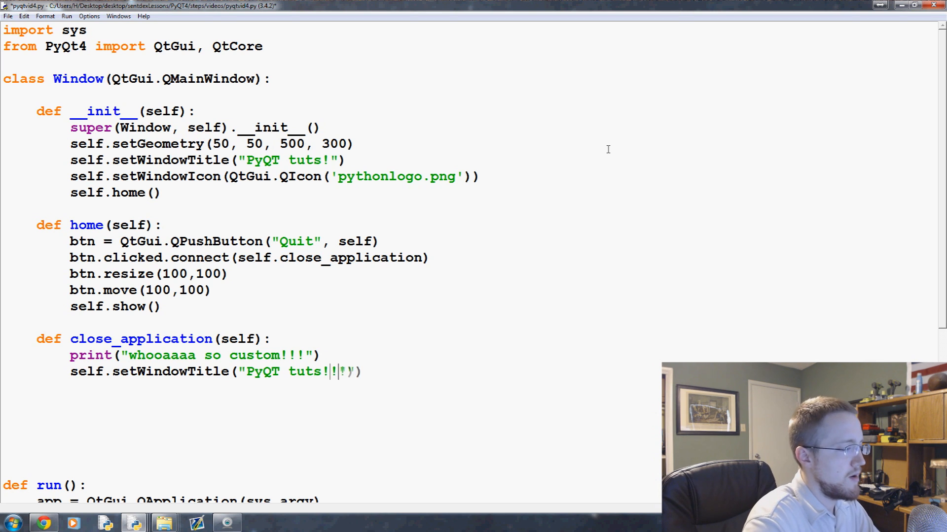
text(!!)
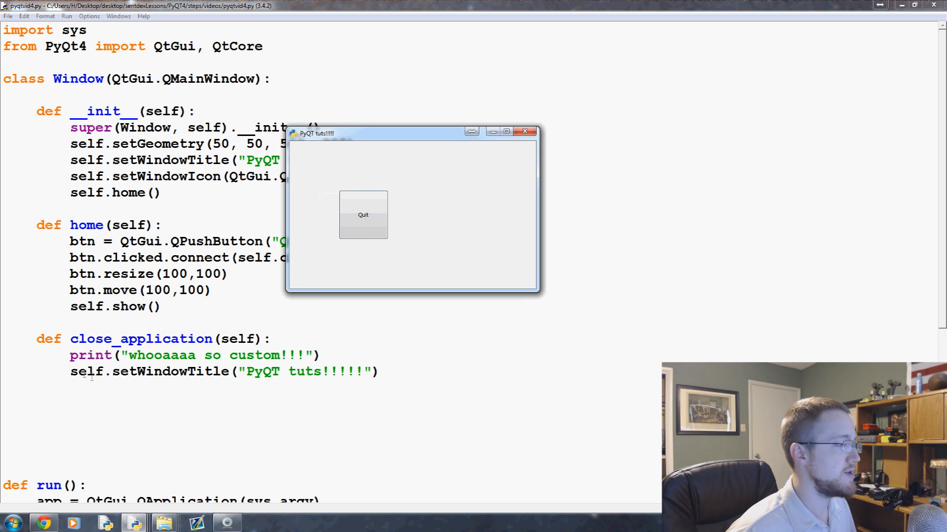
mouse_move(345, 336)
text(sys.exit()
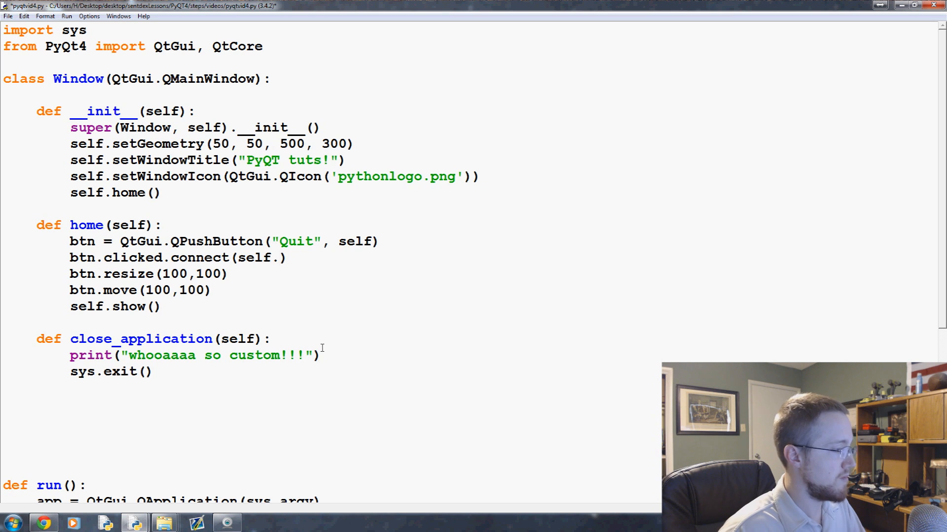
Restore close_application as the connect target while spacing out the button code
text(close_application)
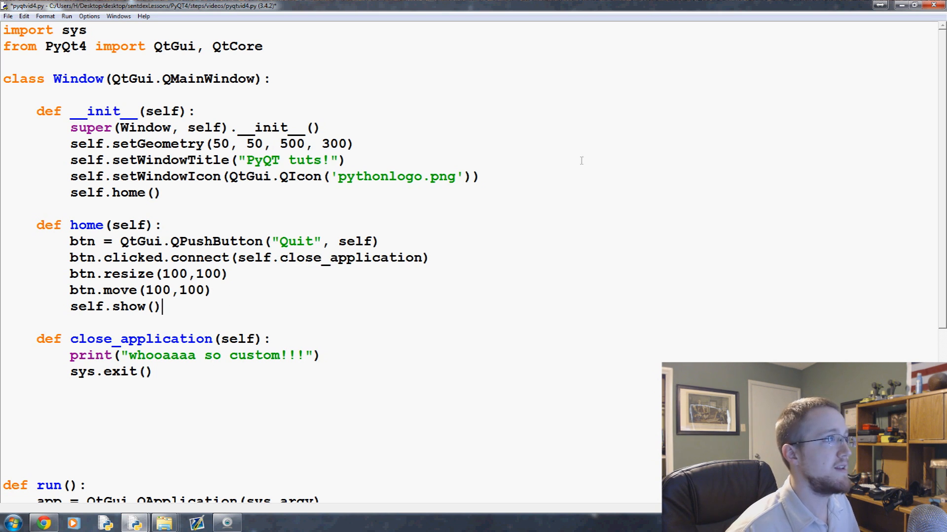
mouse_move(363, 228)
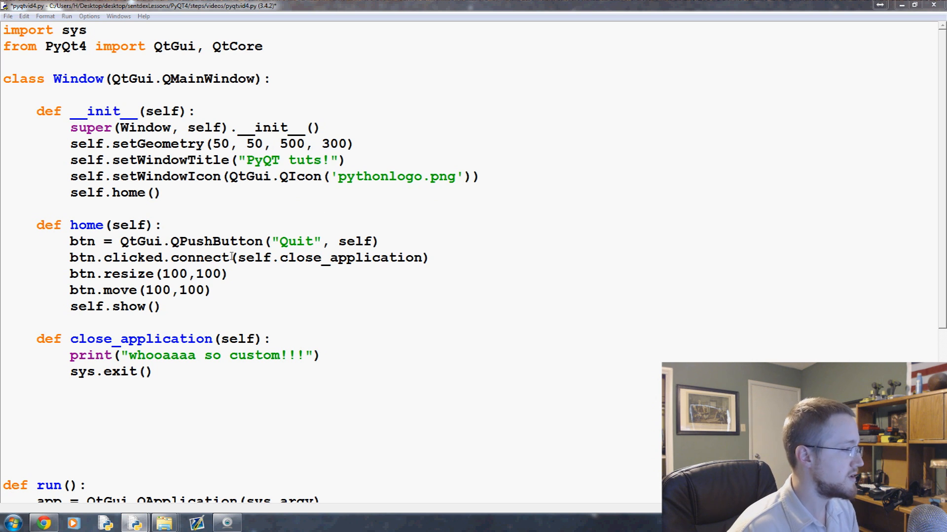
mouse_move(95, 278)
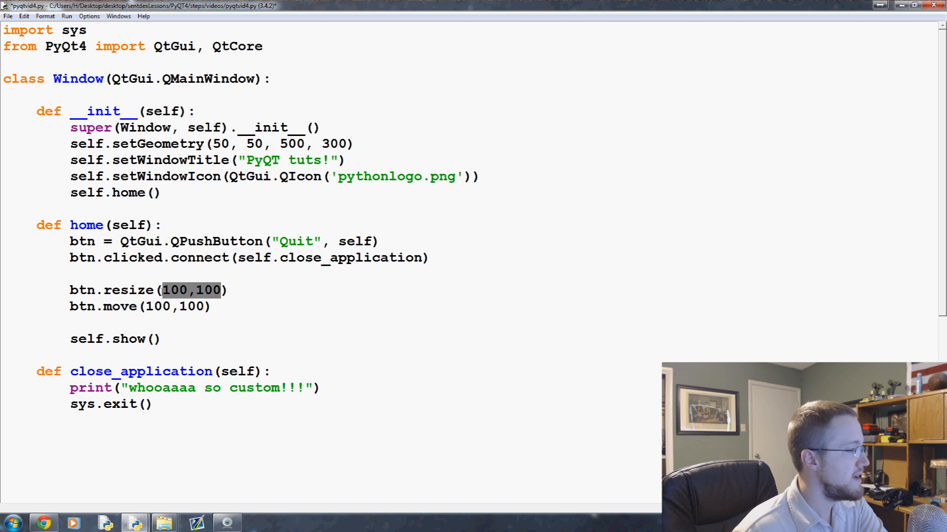
Comment out btn.resize, move the button to (0,0), and check it in a test run
text(#)
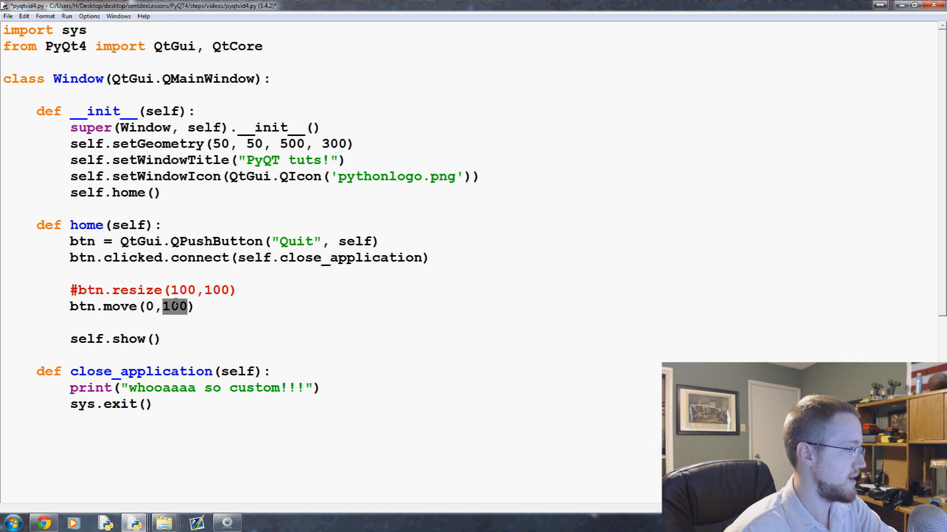
text(0)
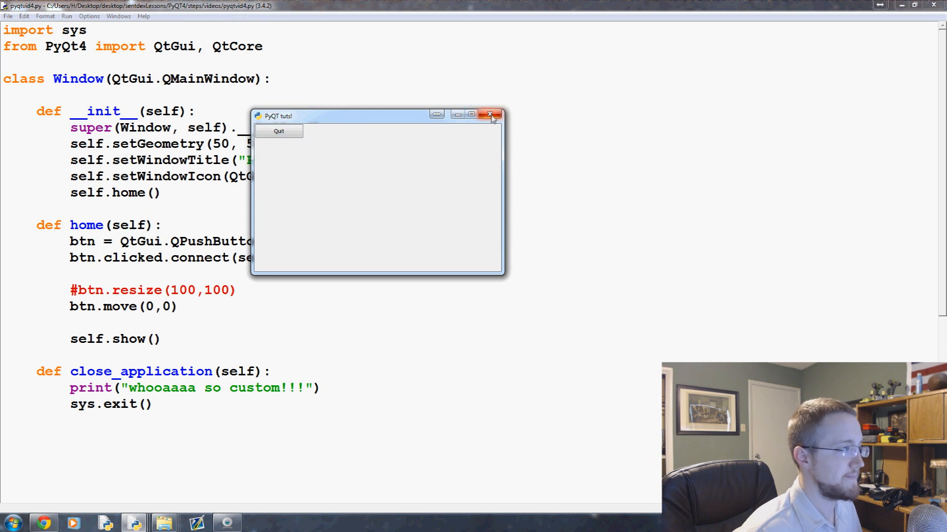
click(490, 115)
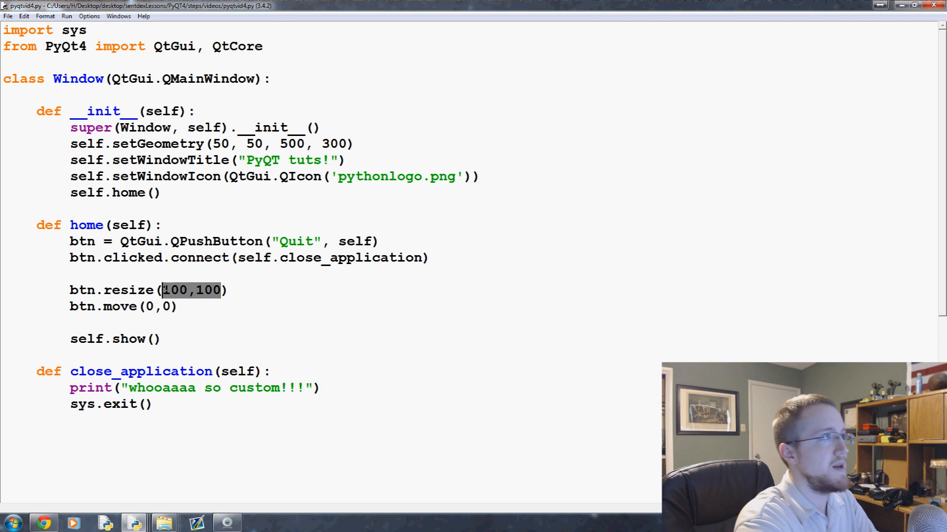
Resize the button with btn.sizeHint() instead of fixed 100,100
text(b)
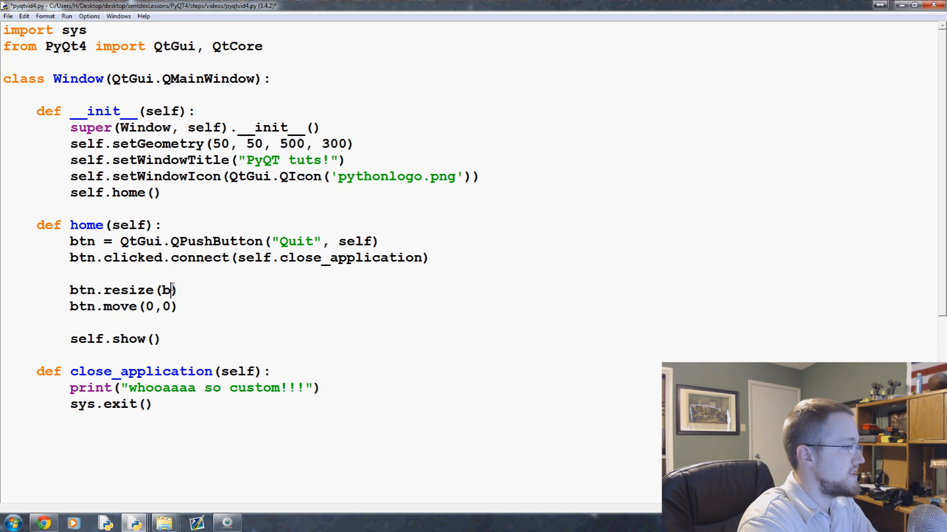
text(tn.)
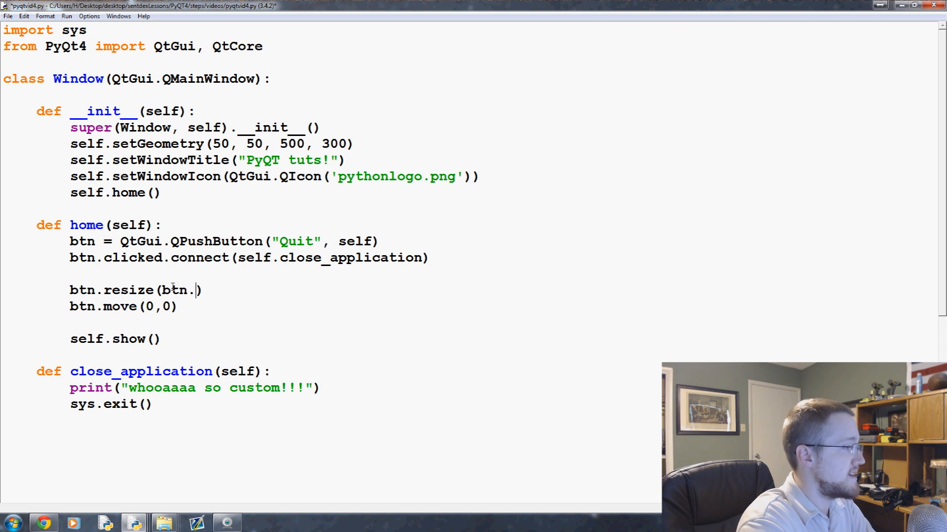
text(sizeHint)
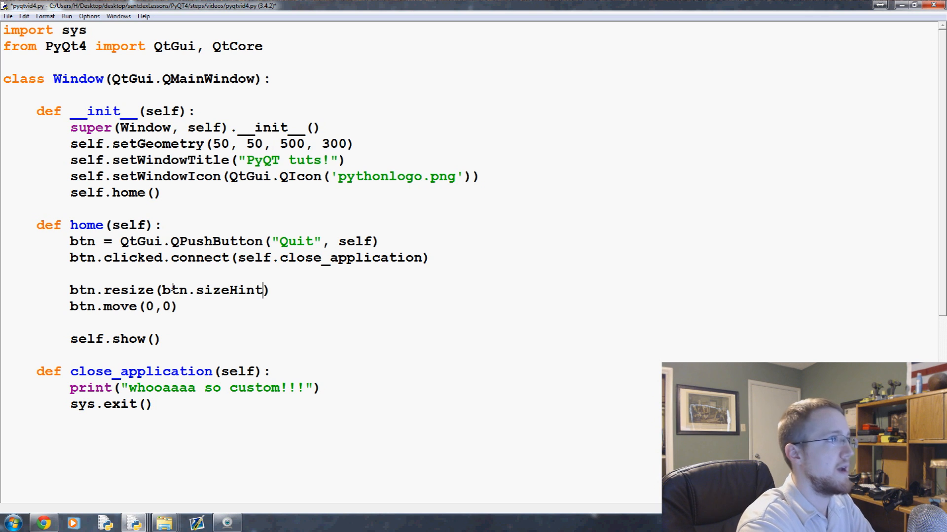
text(())
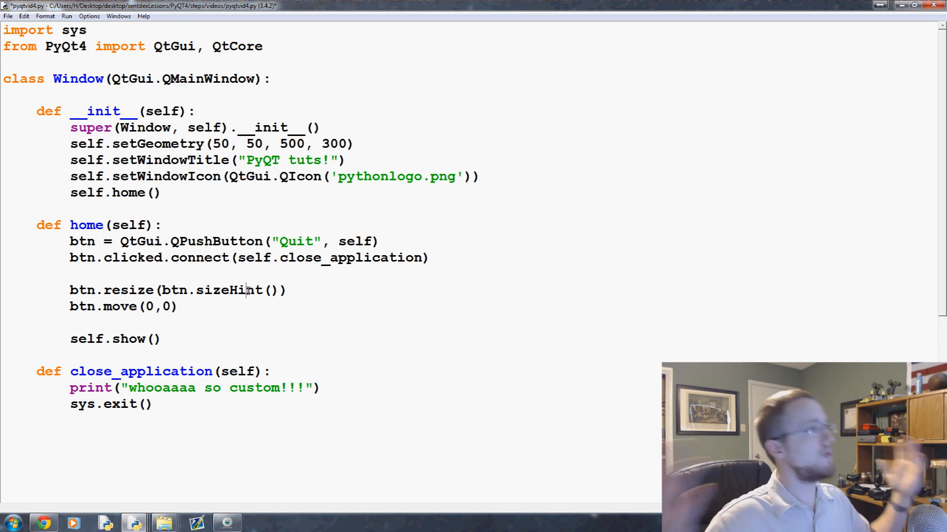
mouse_move(901, 304)
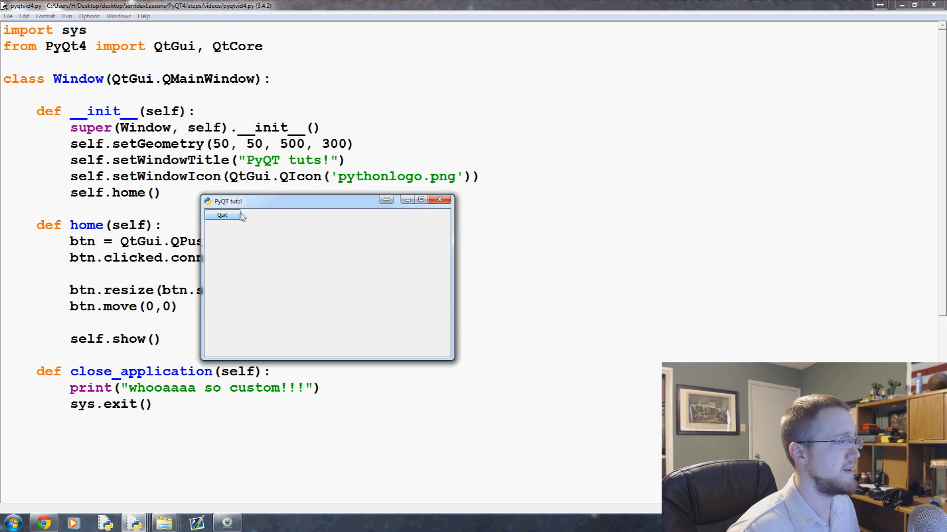
mouse_move(244, 212)
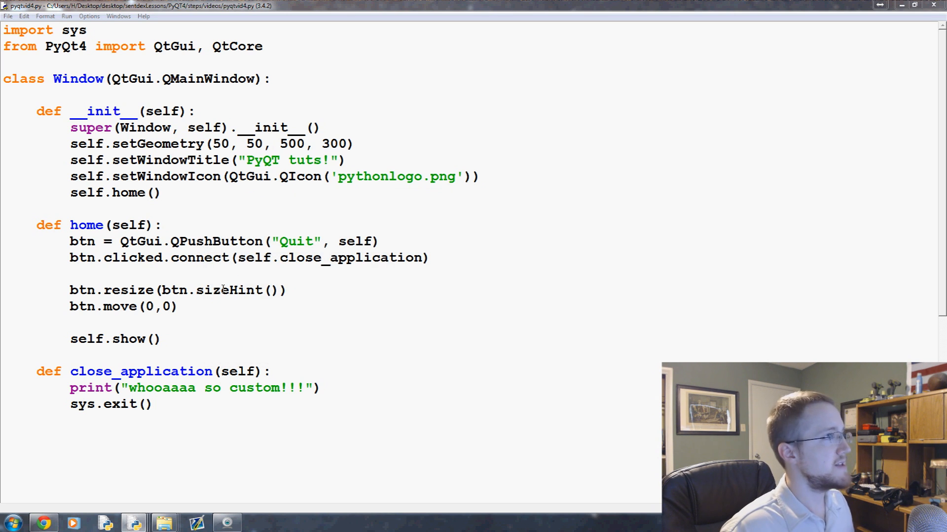
Switch the resize to btn.minimumSizeHint() and view the smaller button in a test run
double_click(228, 290)
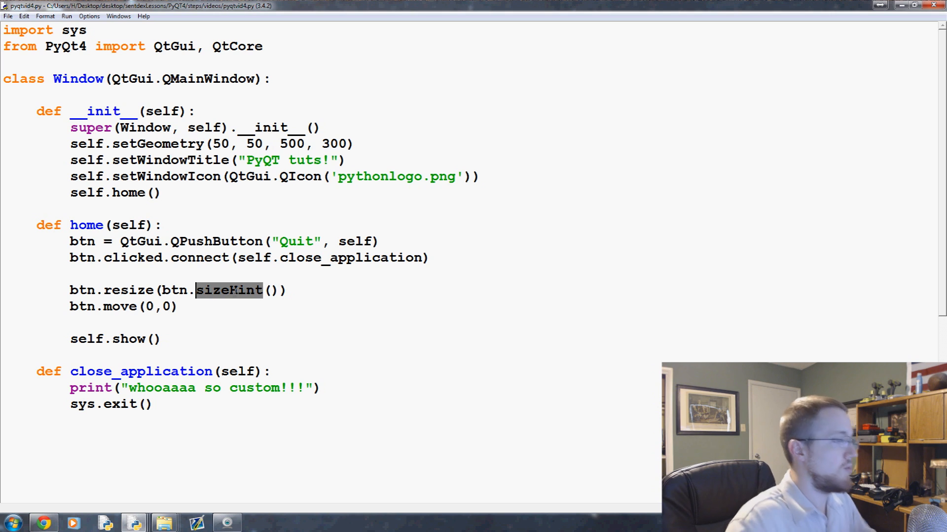
text(mi)
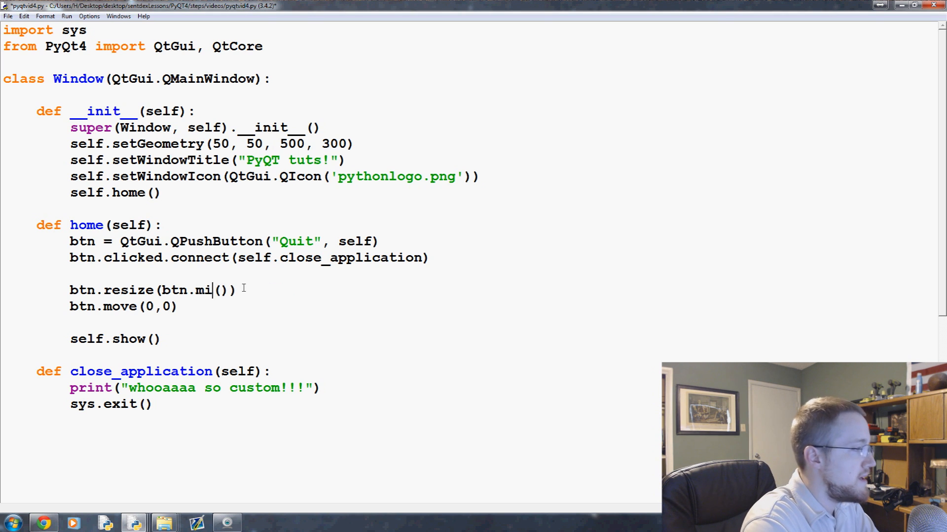
text(nimumSizeHint)
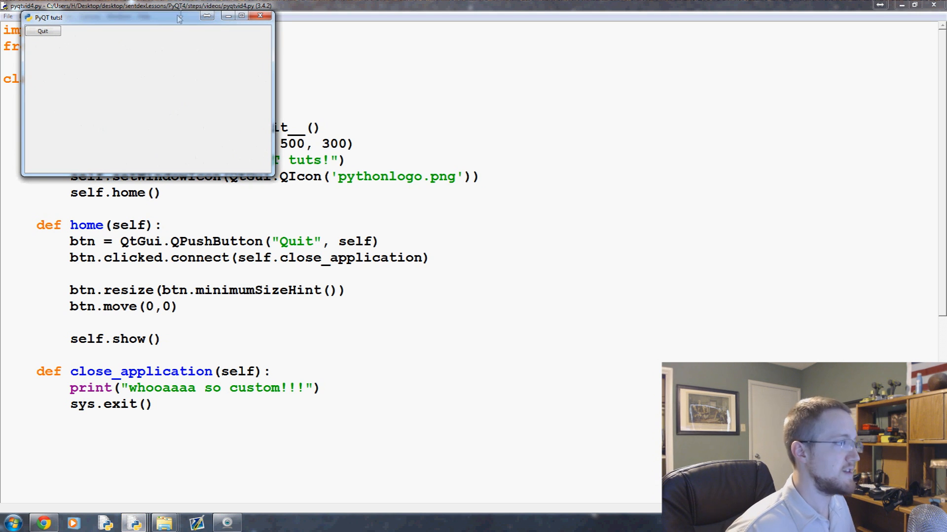
drag(148, 17, 208, 167)
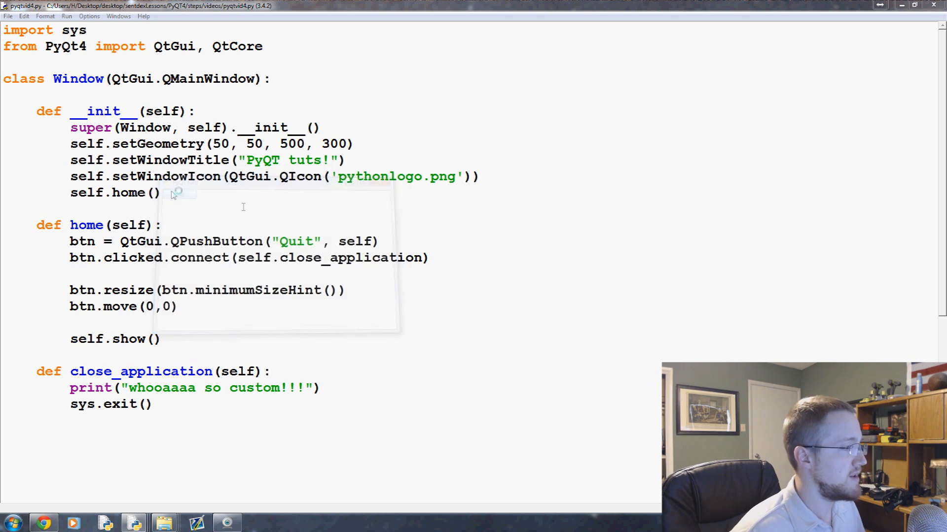
Delete the blank lines around btn.resize and btn.move before rerunning
double_click(258, 290)
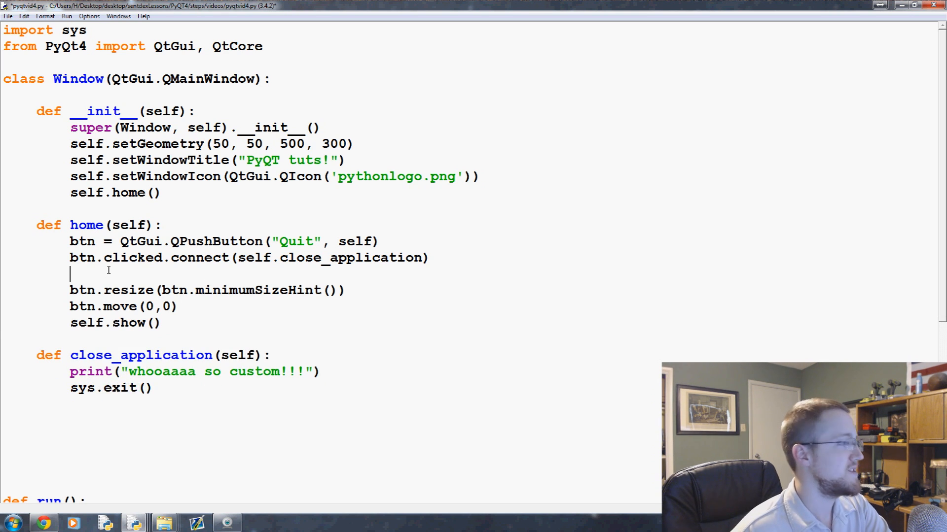
key(Backspace)
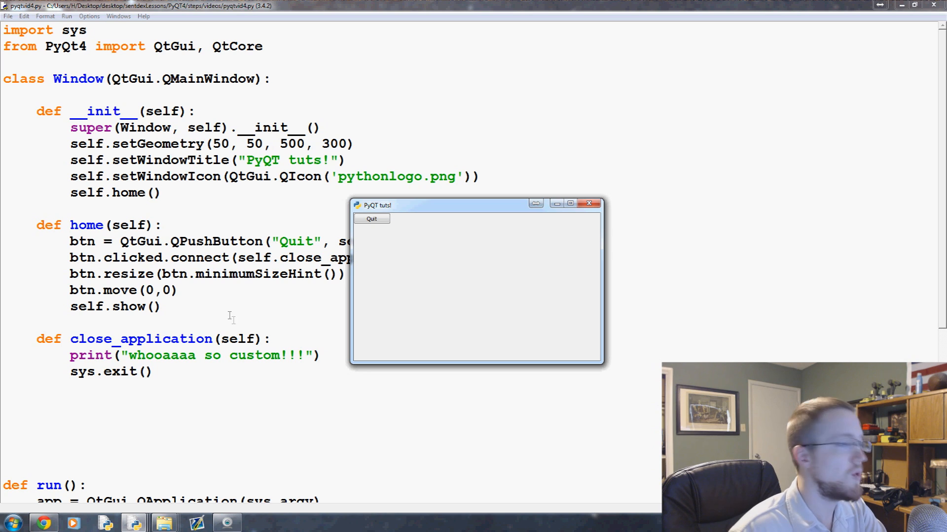
mouse_move(234, 310)
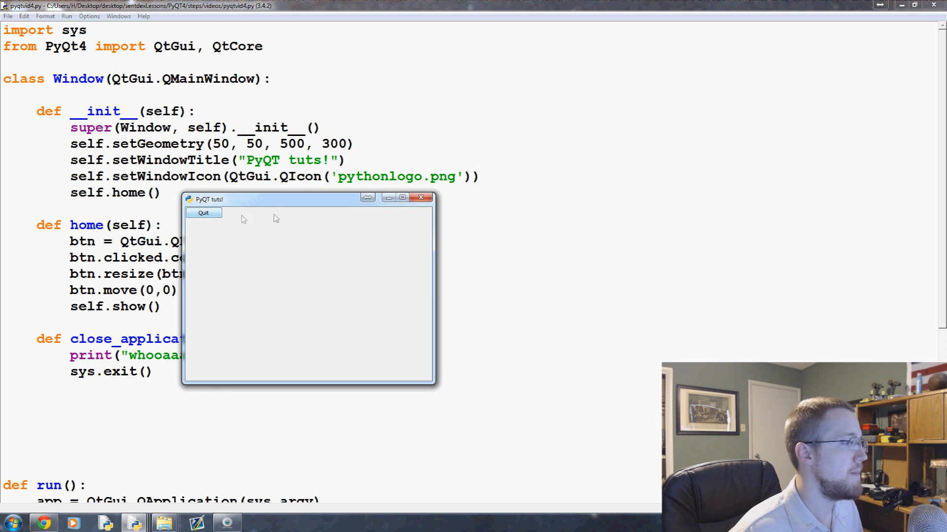
mouse_move(326, 211)
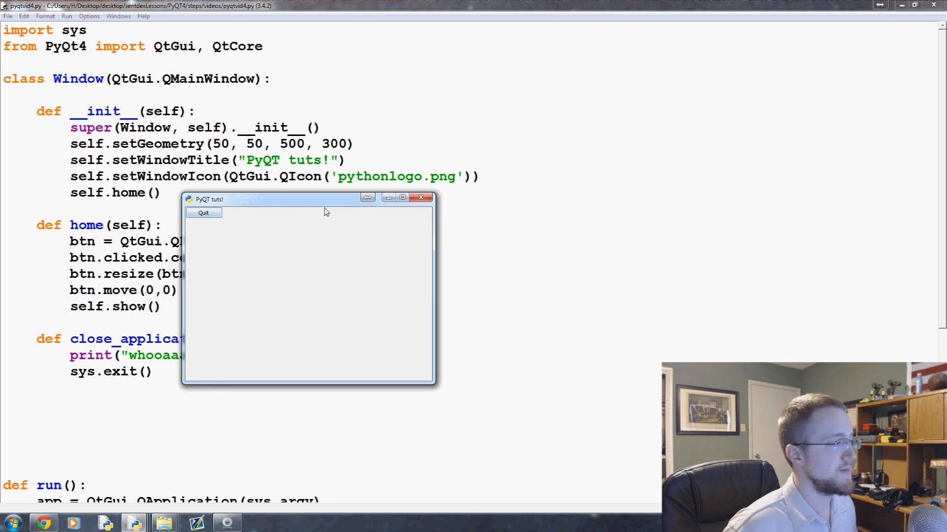